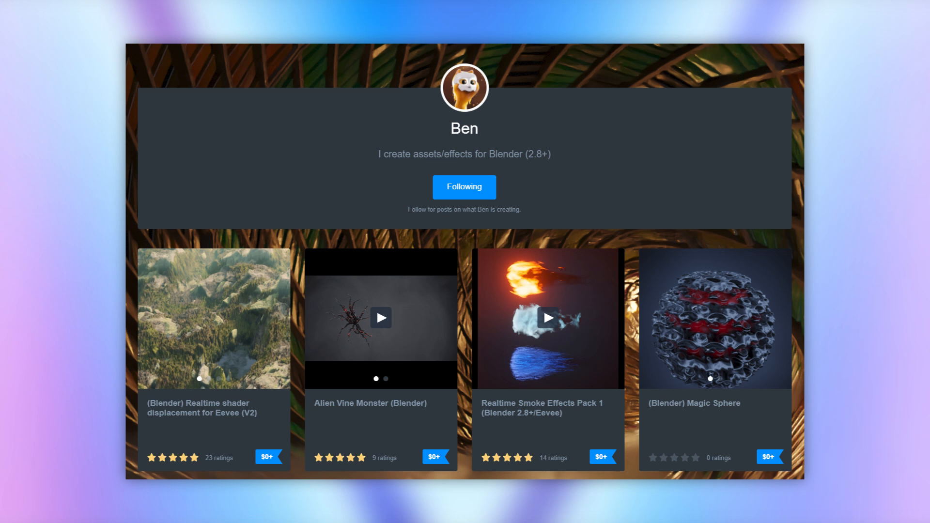
Select the white cube and start dragging it over the rocky grass terrain
click(546, 318)
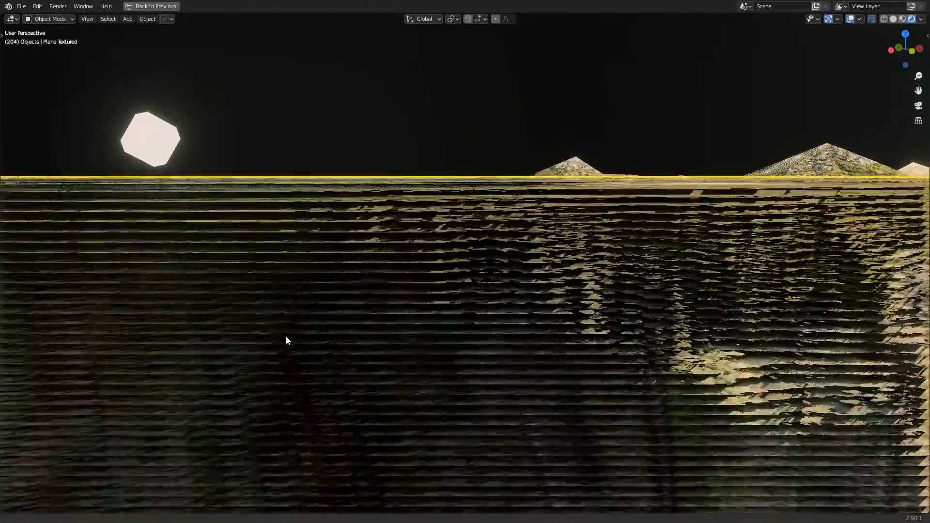
click(163, 7)
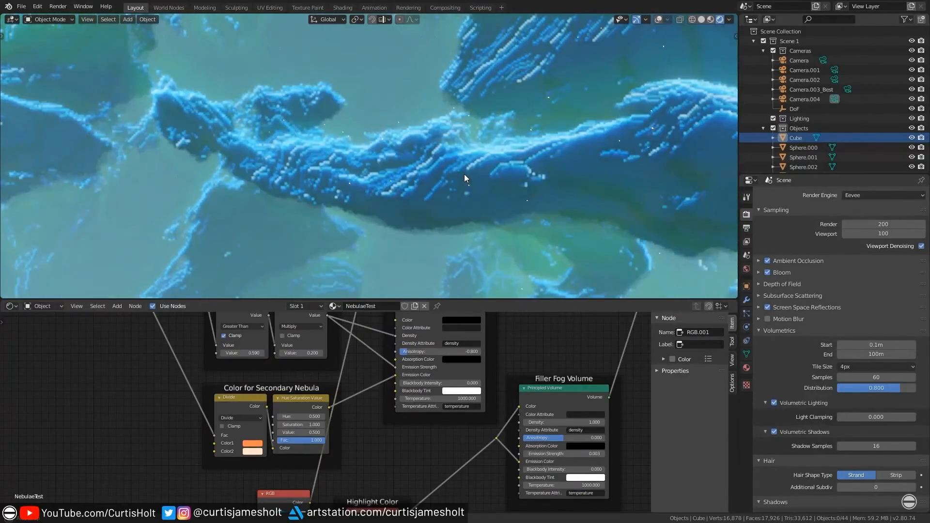
click(161, 7)
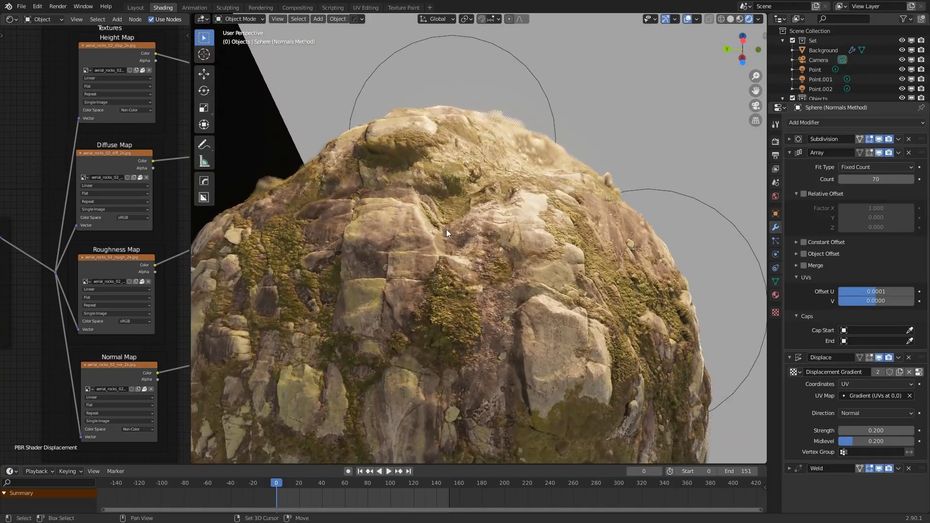
drag(447, 233, 469, 267)
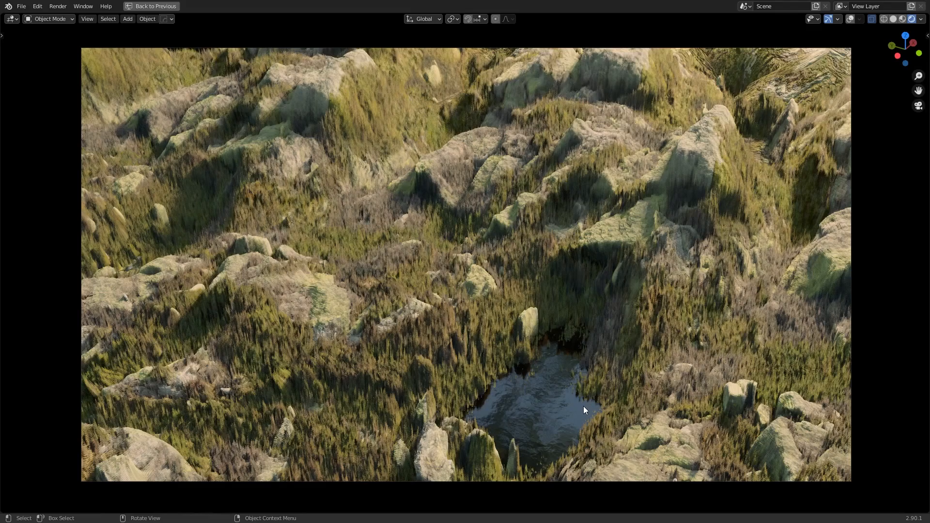
mouse_move(561, 329)
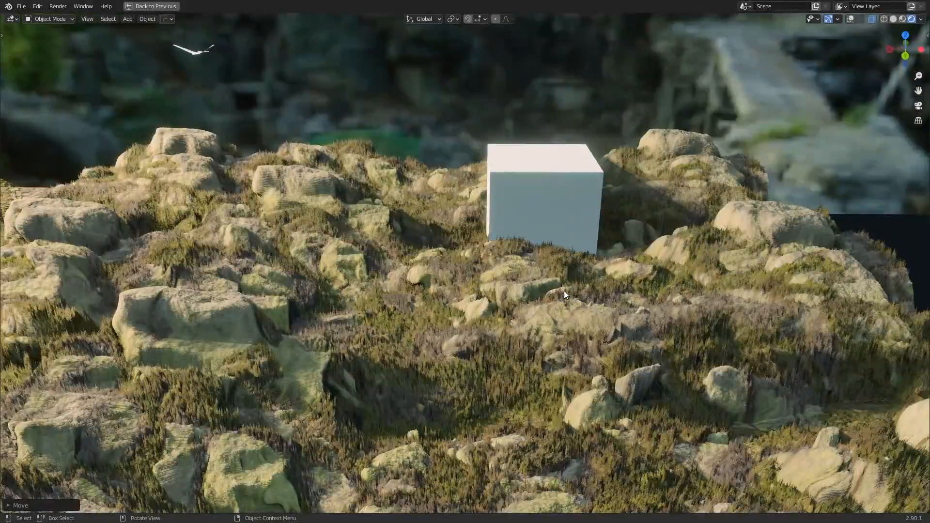
Move the cube across the terrain and confirm its new position
drag(564, 296, 516, 308)
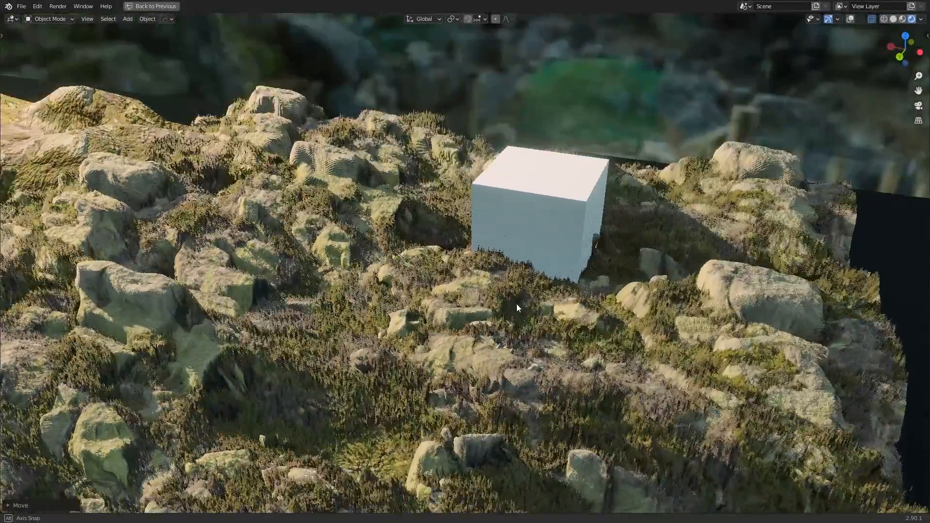
click(162, 6)
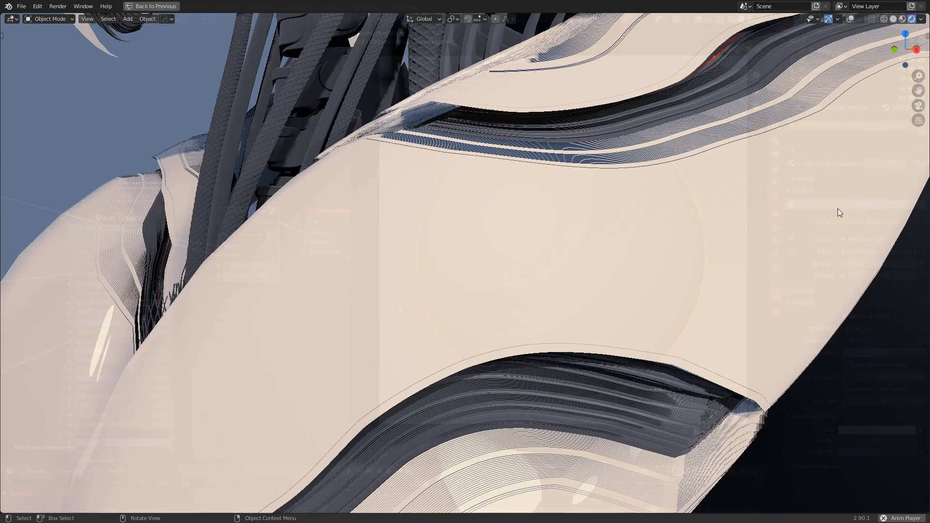
Raise the world Background strength from 4.350 to 5.050, then return to the sphere's material nodes
click(154, 6)
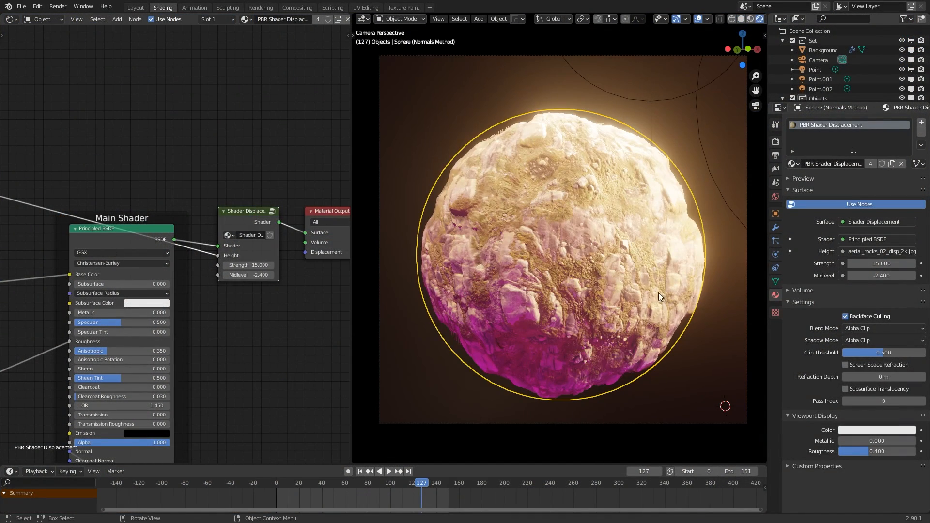
mouse_move(469, 330)
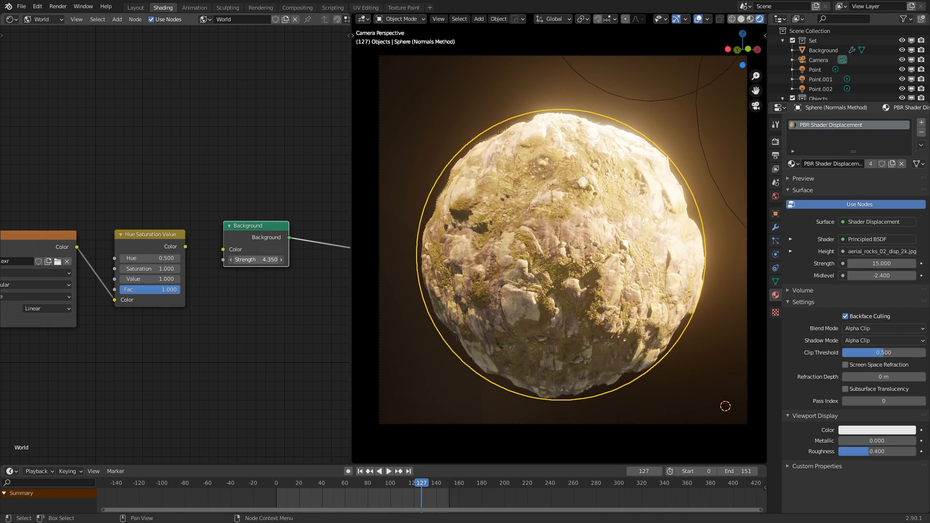
drag(254, 259, 265, 260)
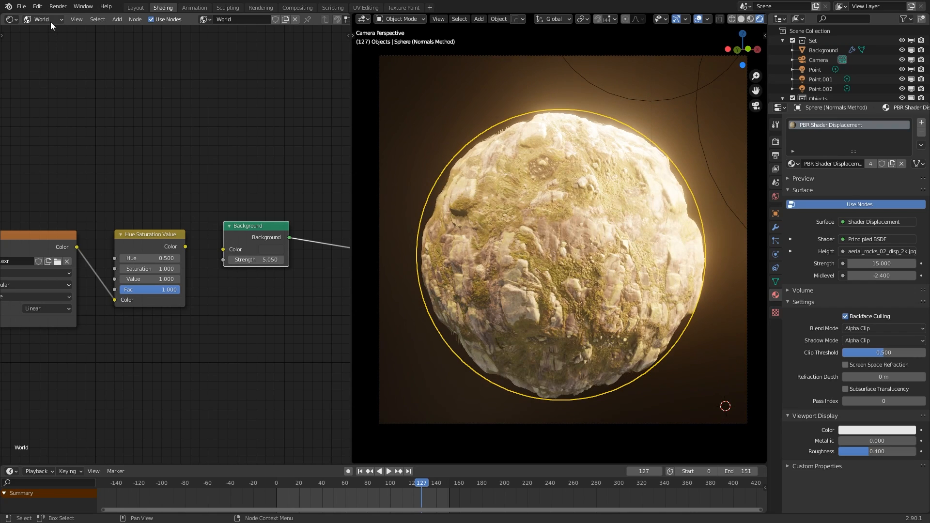
click(42, 19)
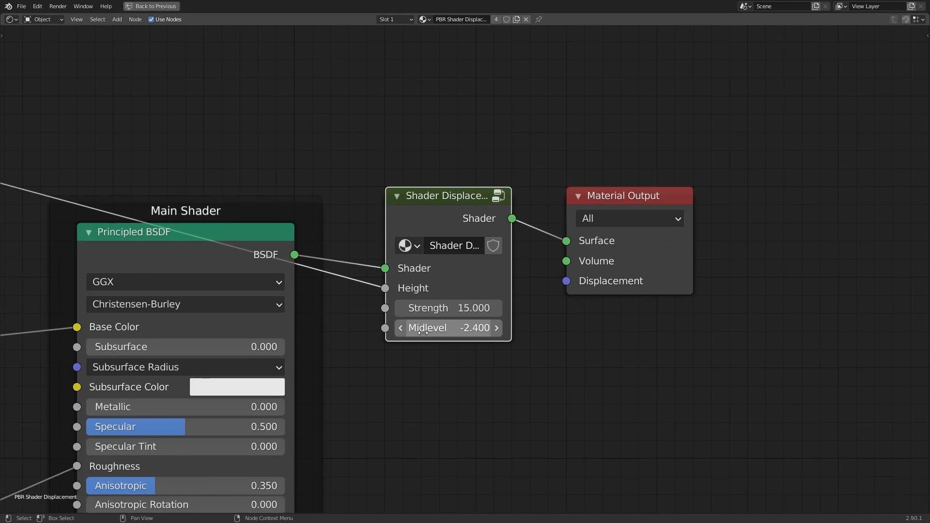
click(162, 7)
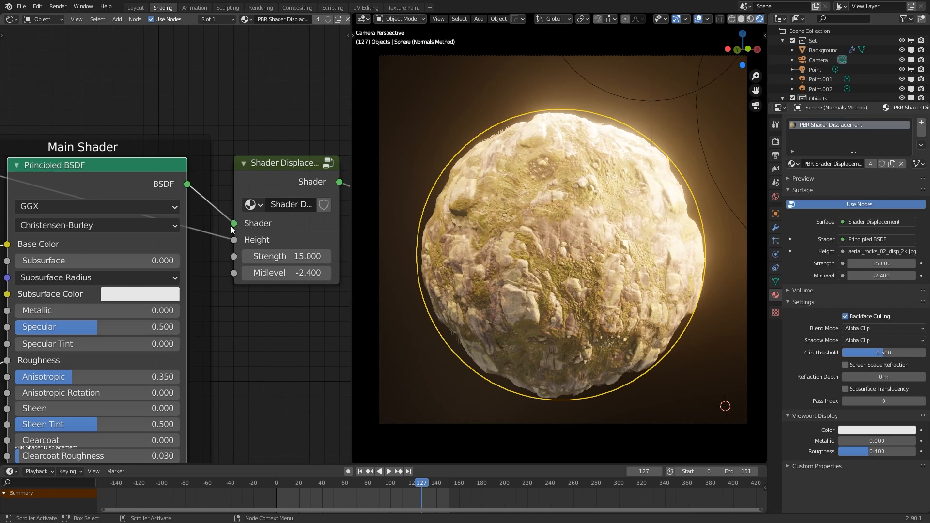
mouse_move(244, 231)
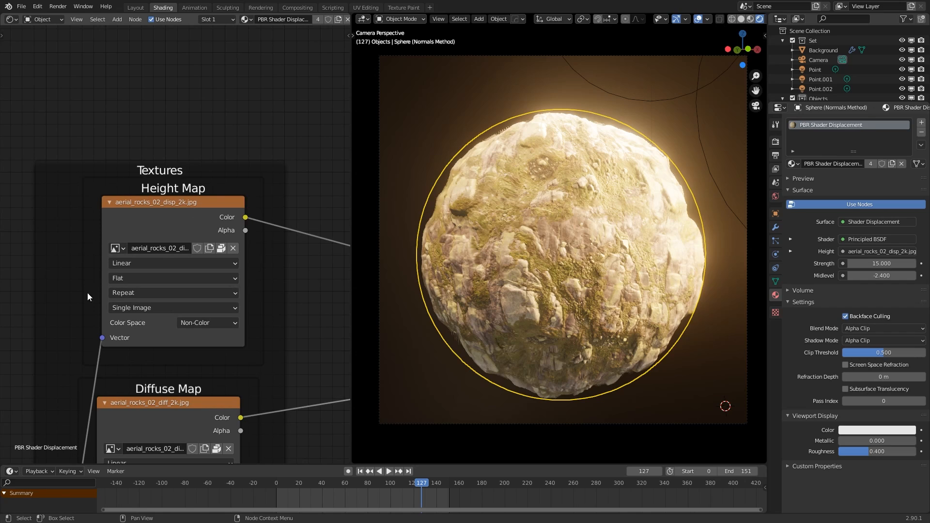
click(208, 323)
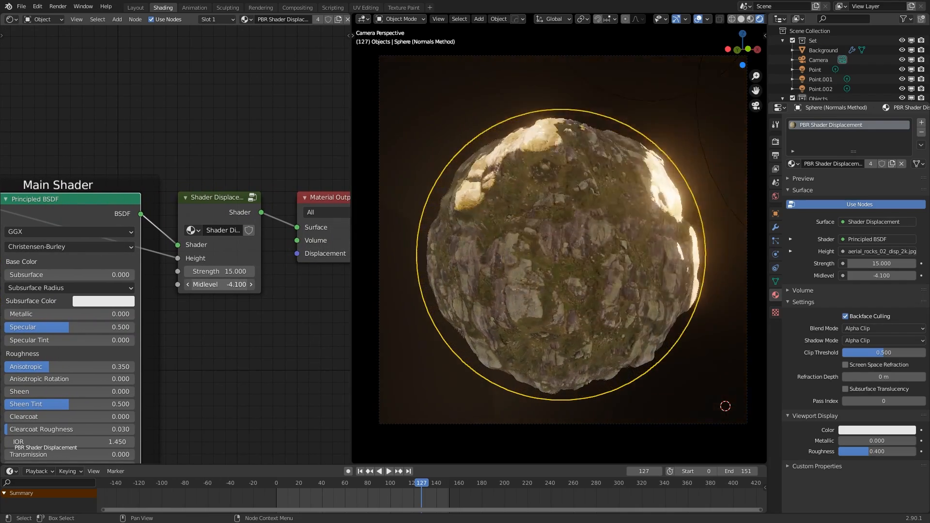
drag(219, 271, 237, 271)
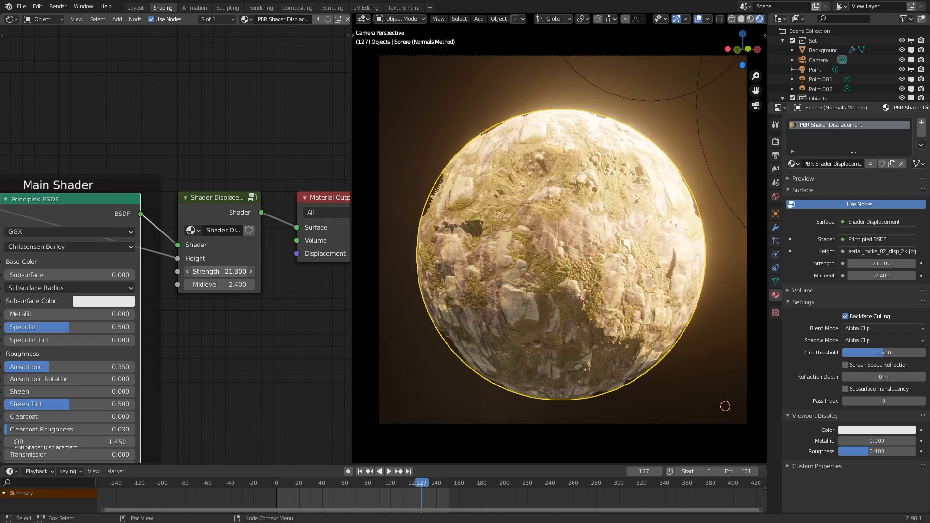
drag(220, 272, 238, 272)
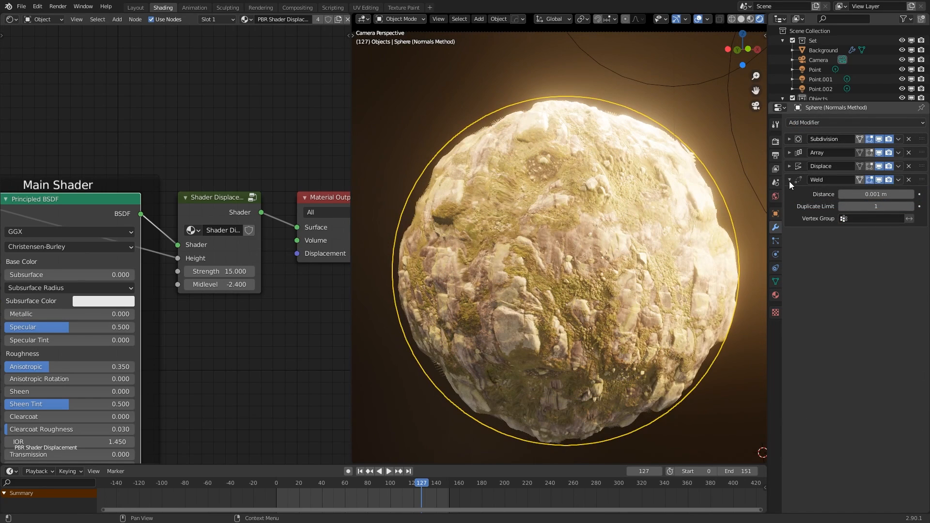
Collapse the Weld and Array modifiers and expand the Displace modifier
click(789, 180)
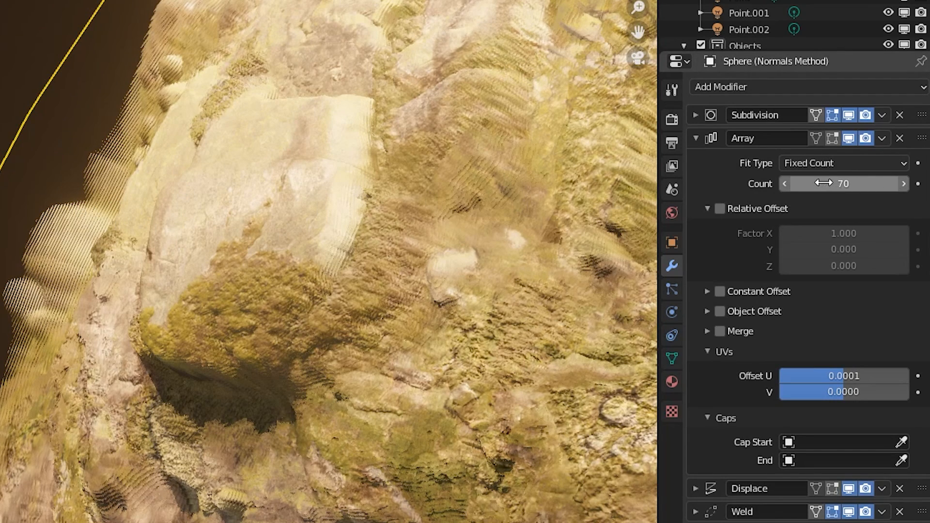
mouse_move(623, 346)
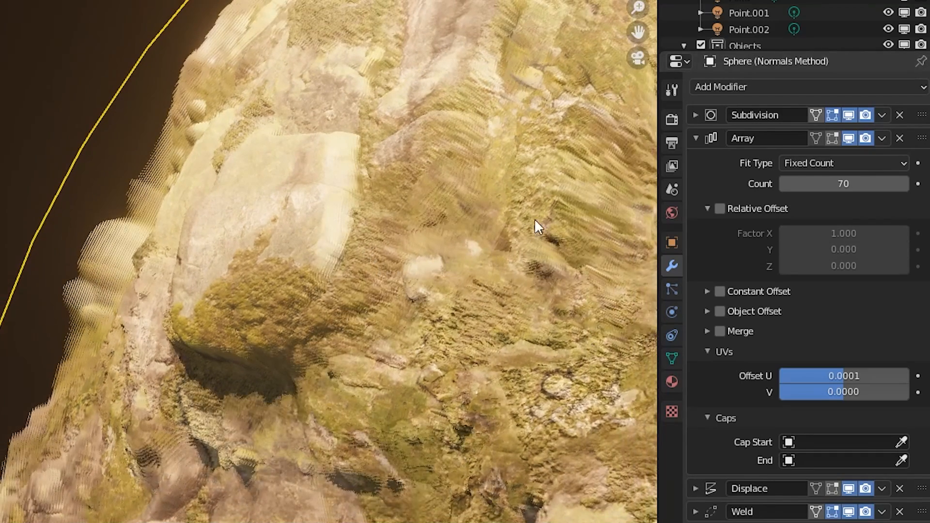
mouse_move(455, 182)
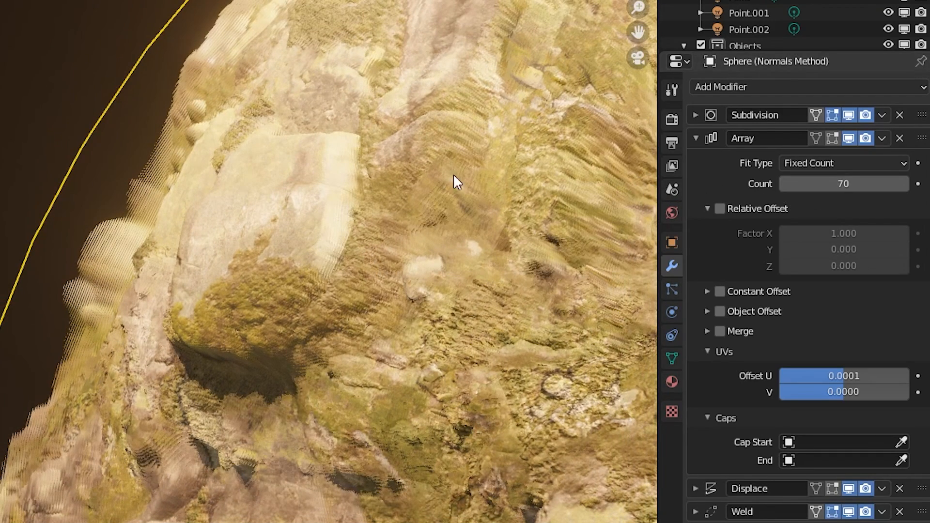
mouse_move(438, 358)
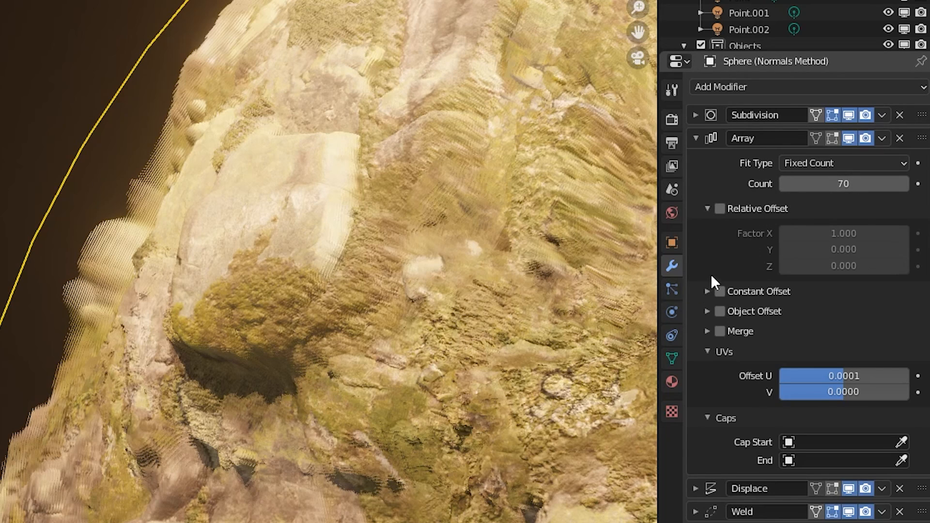
click(695, 139)
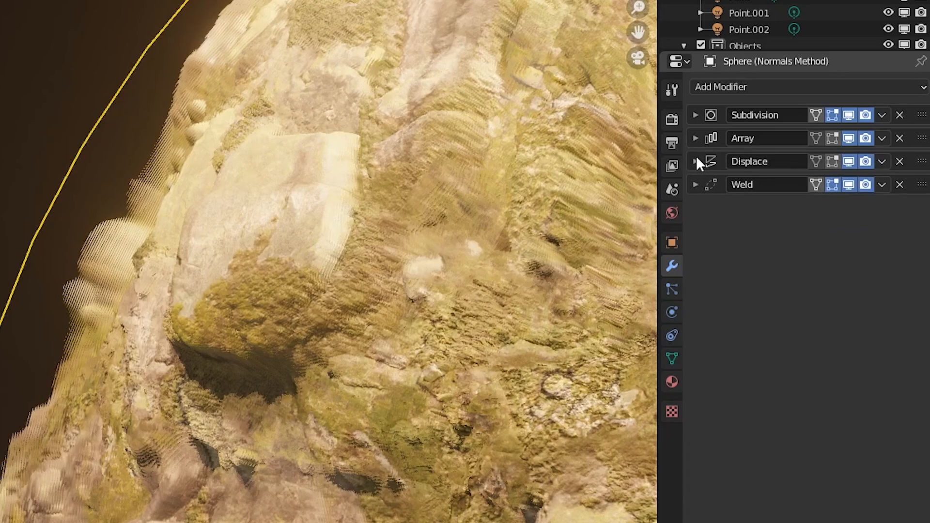
click(695, 161)
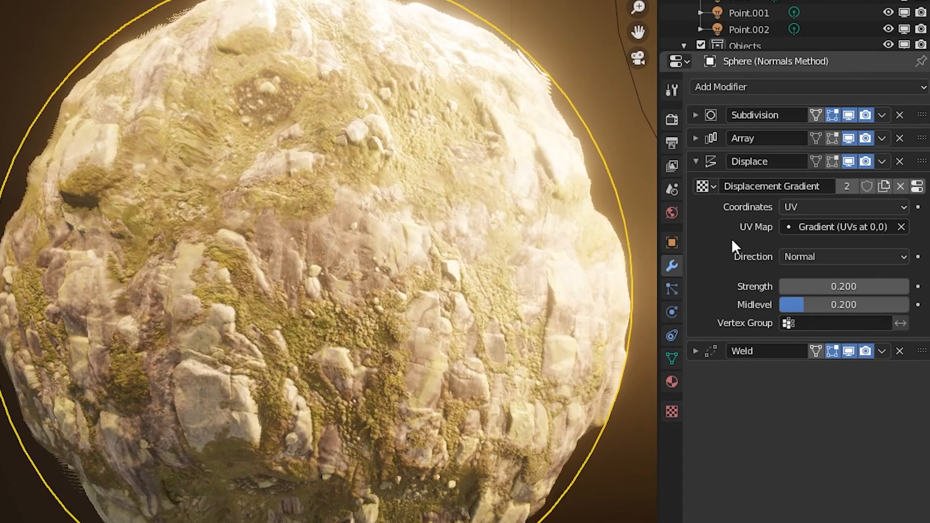
Keep the Gradient UV map for Displace and set its strength from 0.200 to 1
click(842, 226)
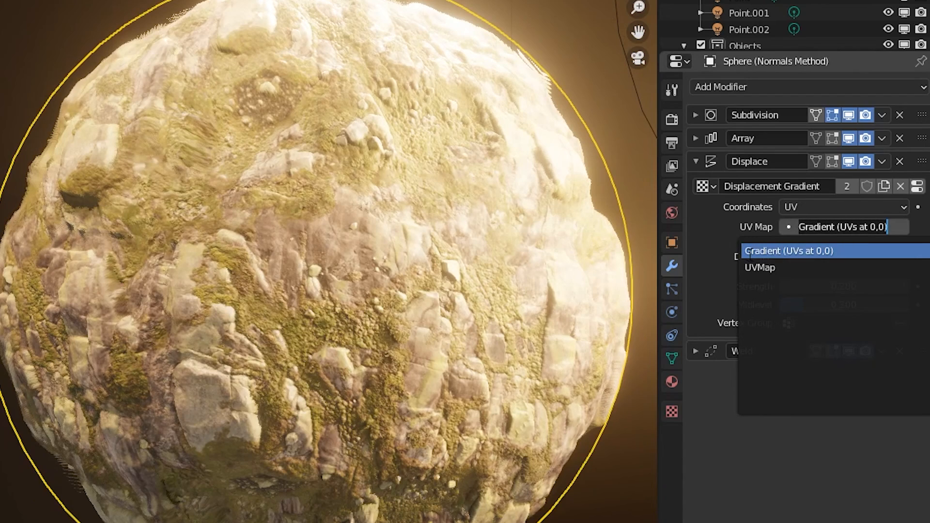
click(788, 250)
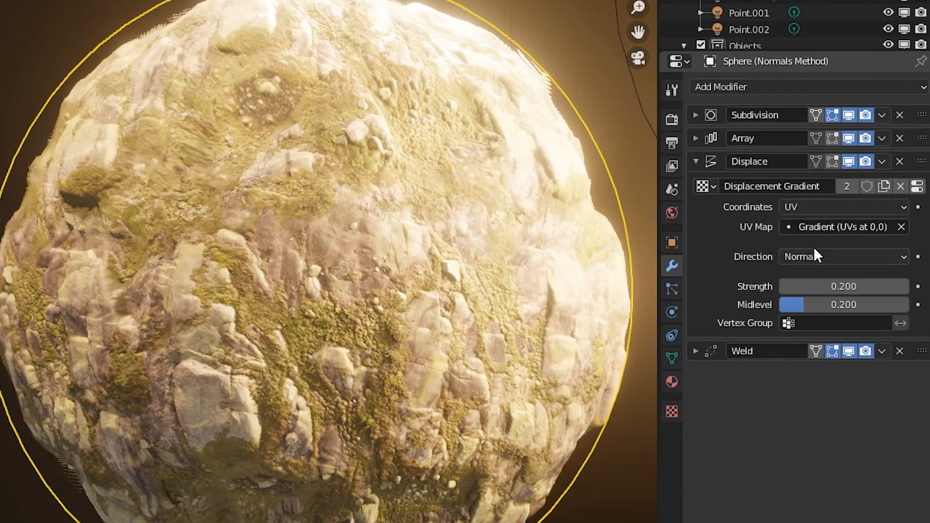
click(843, 285)
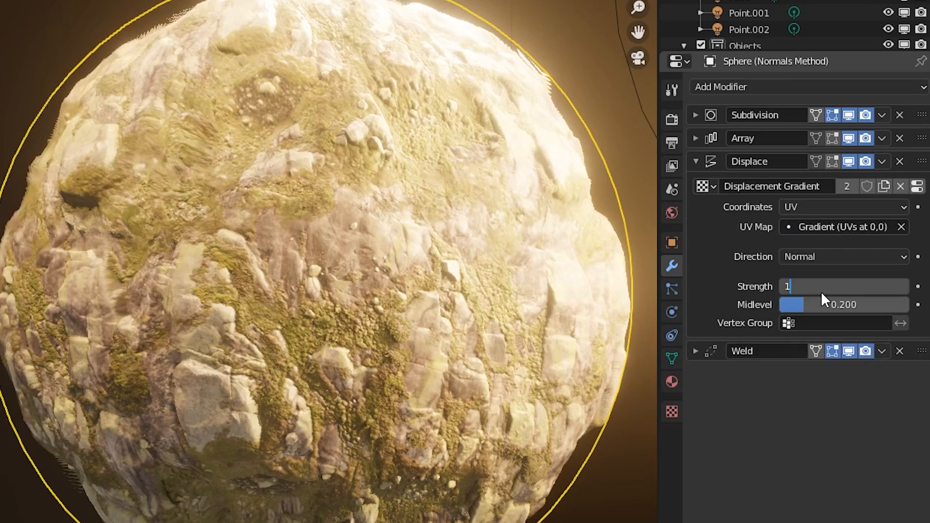
key(Return)
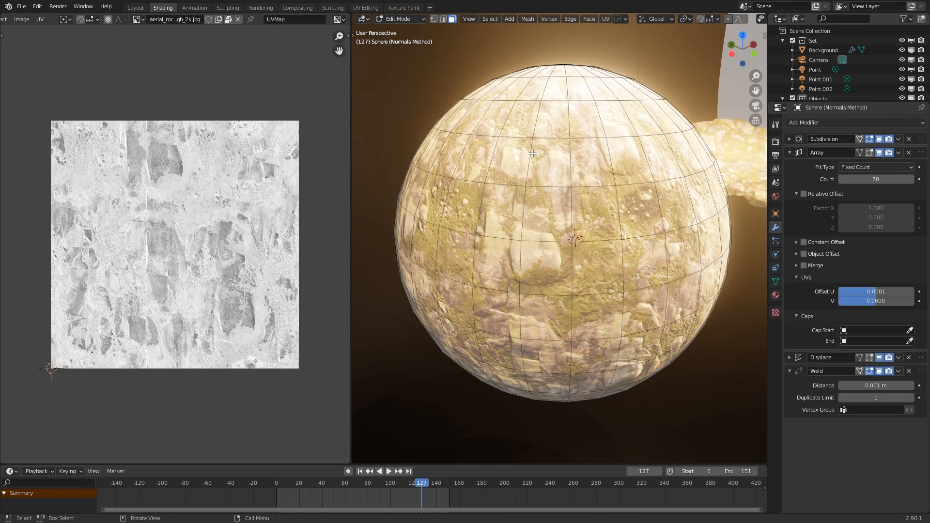
Make Gradient (UVs at 0,0) the active UV map in the UV Editor instead of UVMap
click(294, 20)
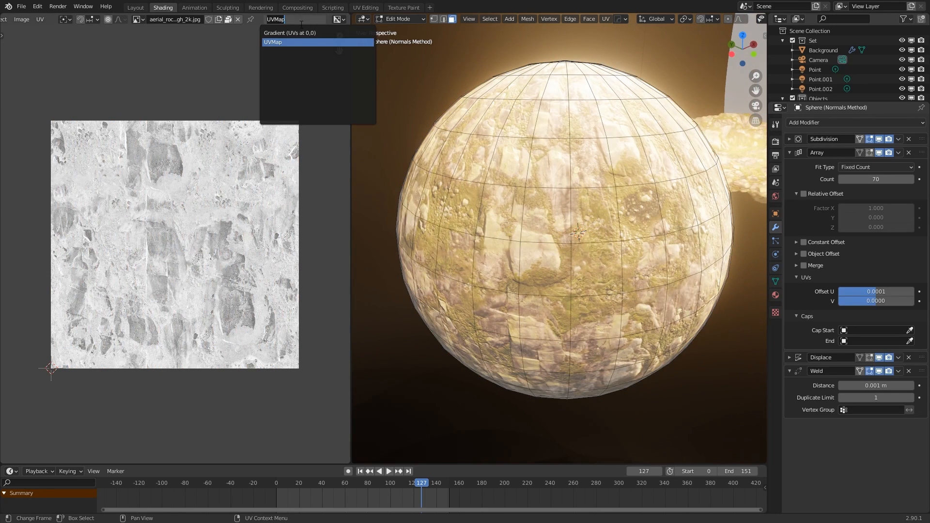
click(290, 33)
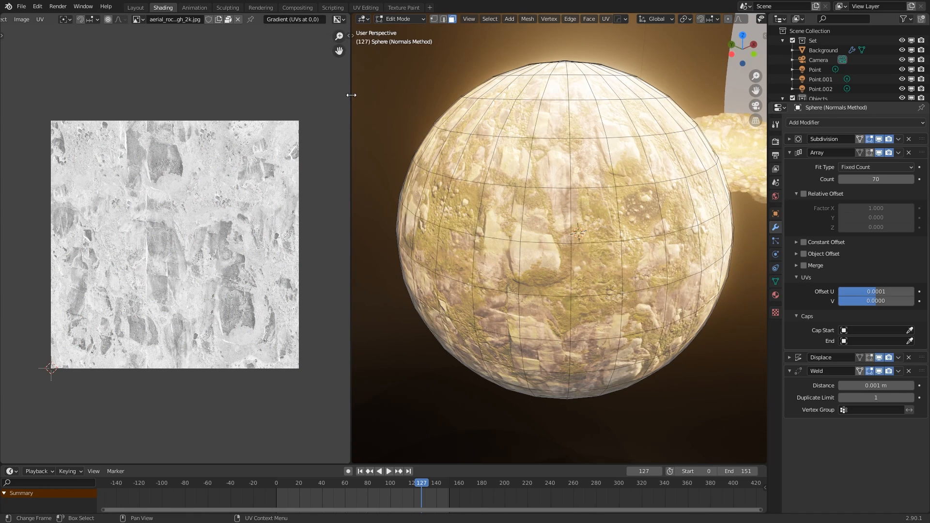
mouse_move(409, 240)
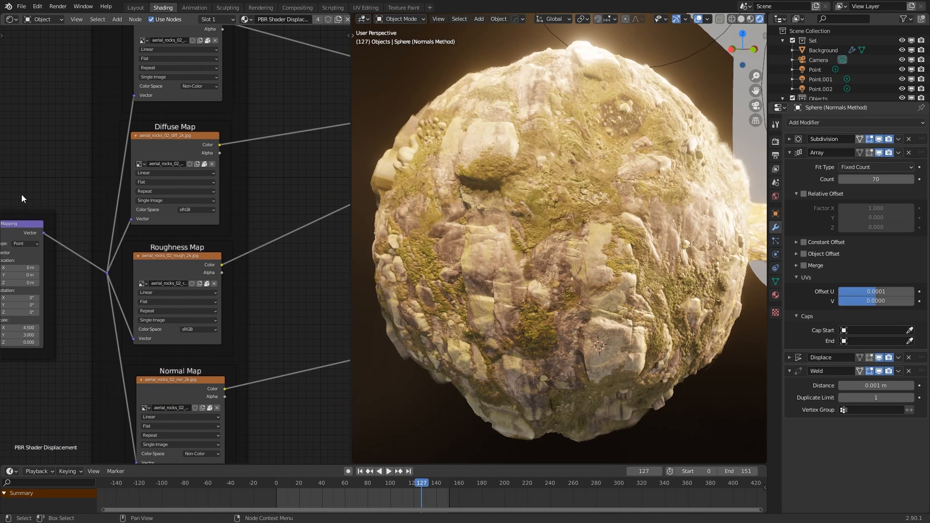
mouse_move(248, 313)
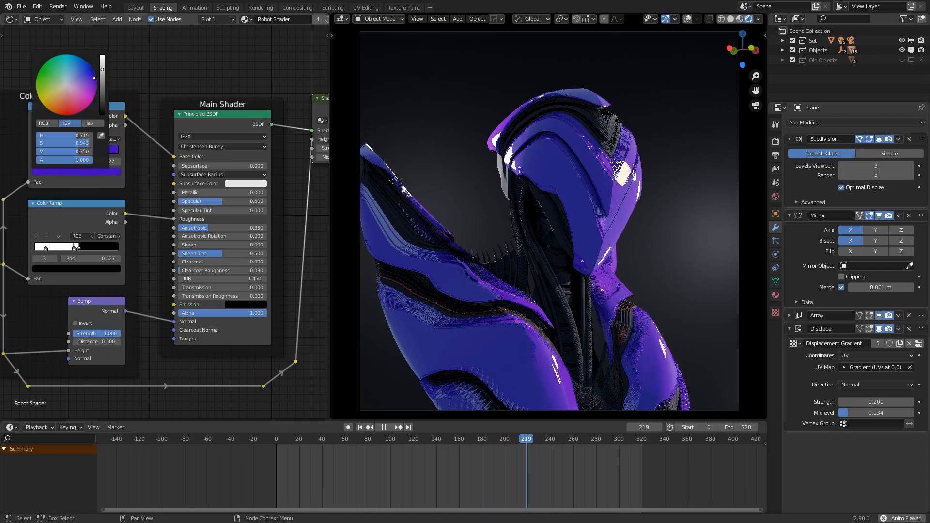
Pick a bluer hue on the robot shader's colour wheel, turning the shell from purple to blue
click(580, 438)
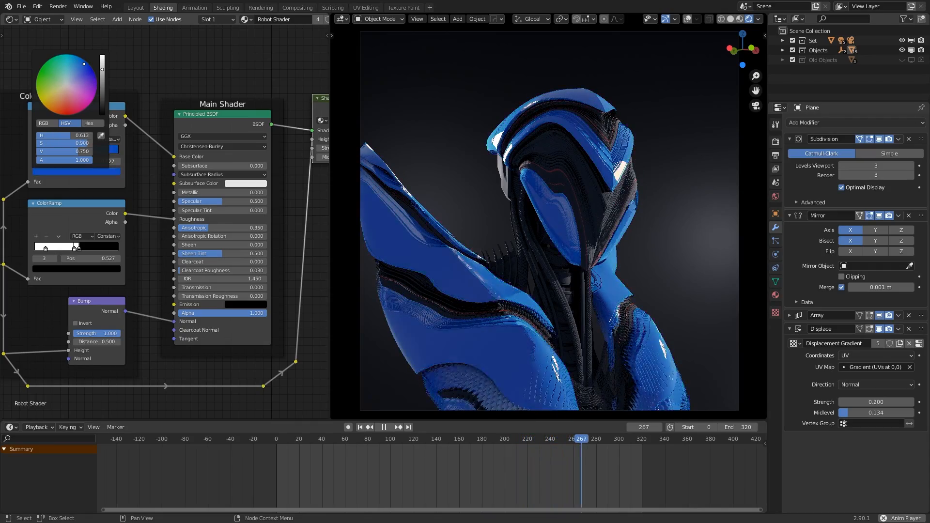